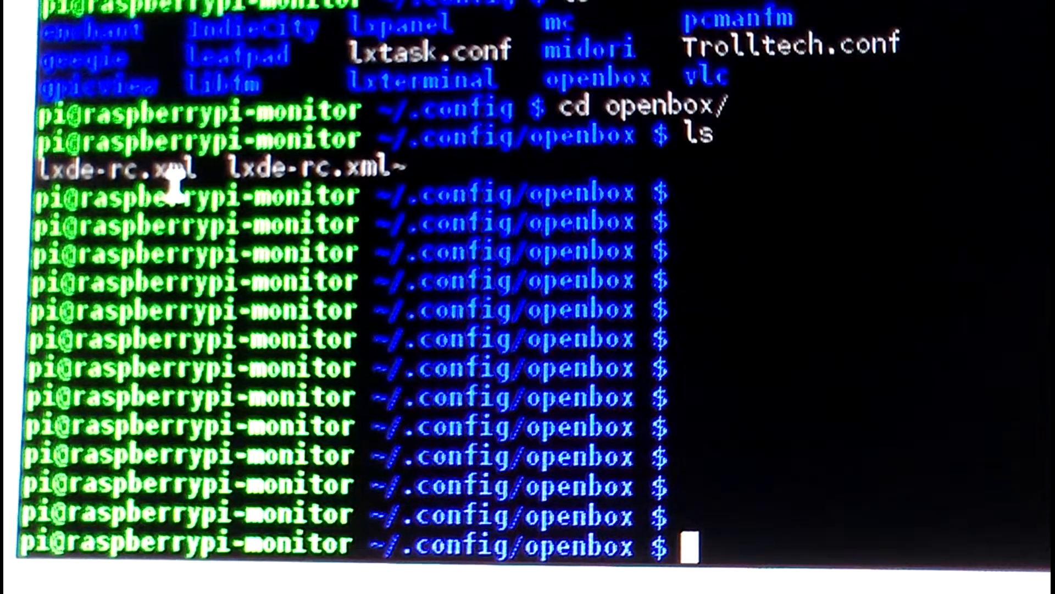
Navigate from the home folder through .config into the openbox folder.
text(cd)
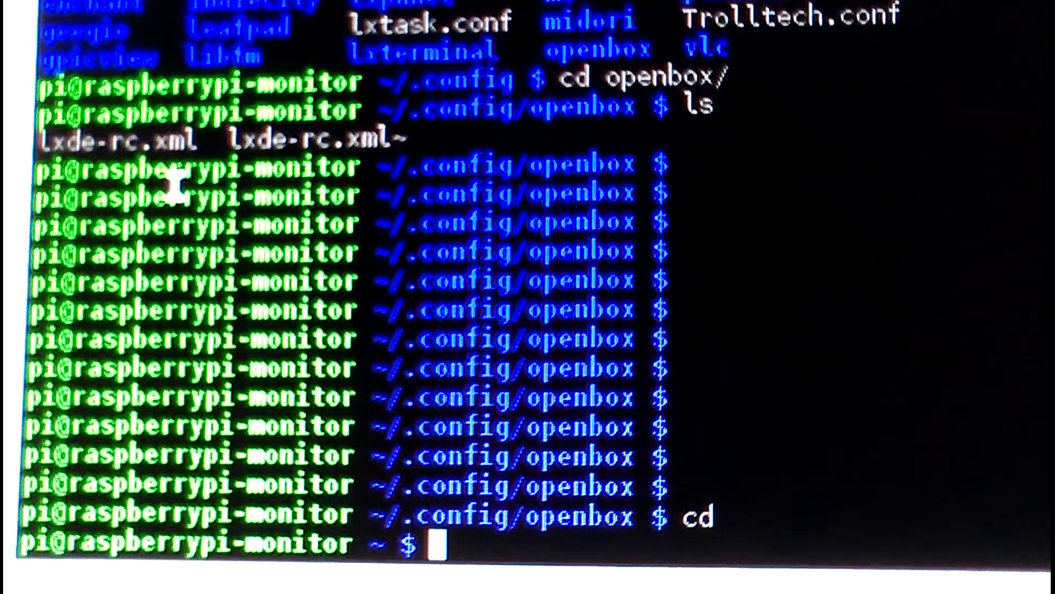
text(cd .con)
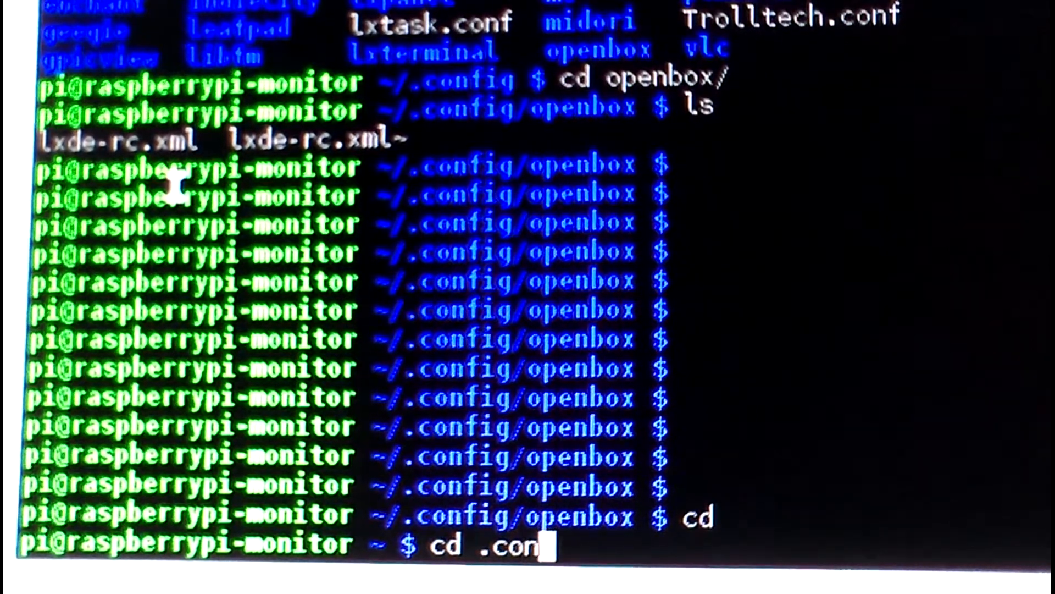
key(Return)
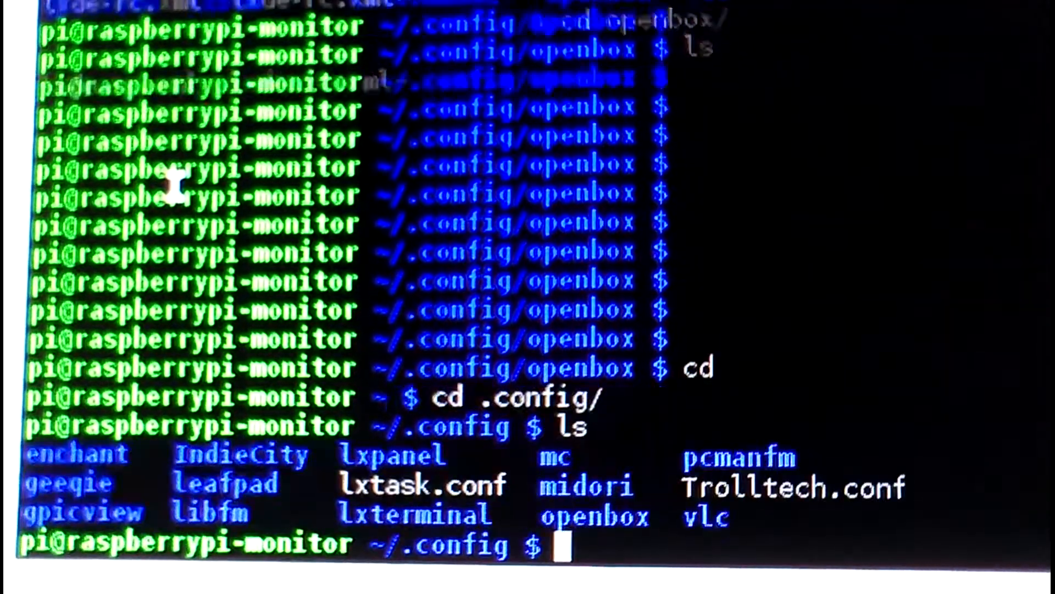
text(cd openbox/)
text(ls)
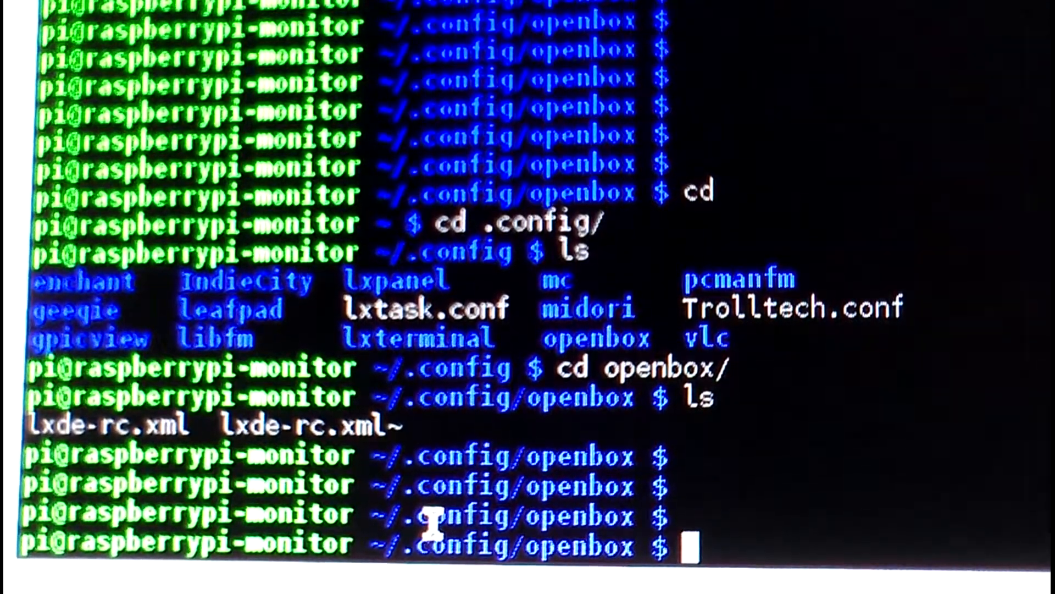
Start a nano command for lxde-rc.xml, cancelling the first unfinished attempt.
text(nano)
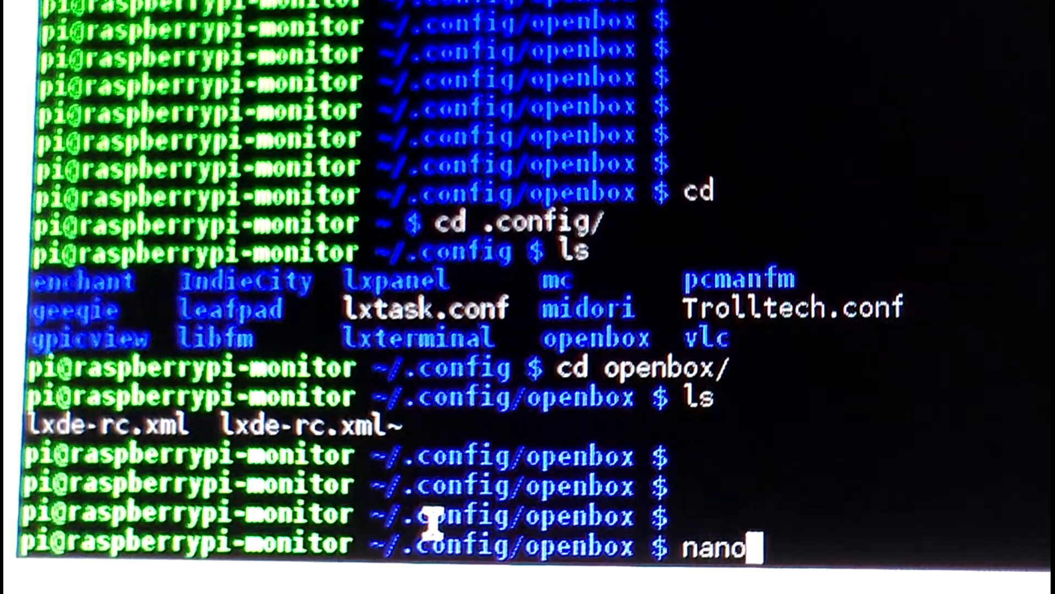
key(Enter)
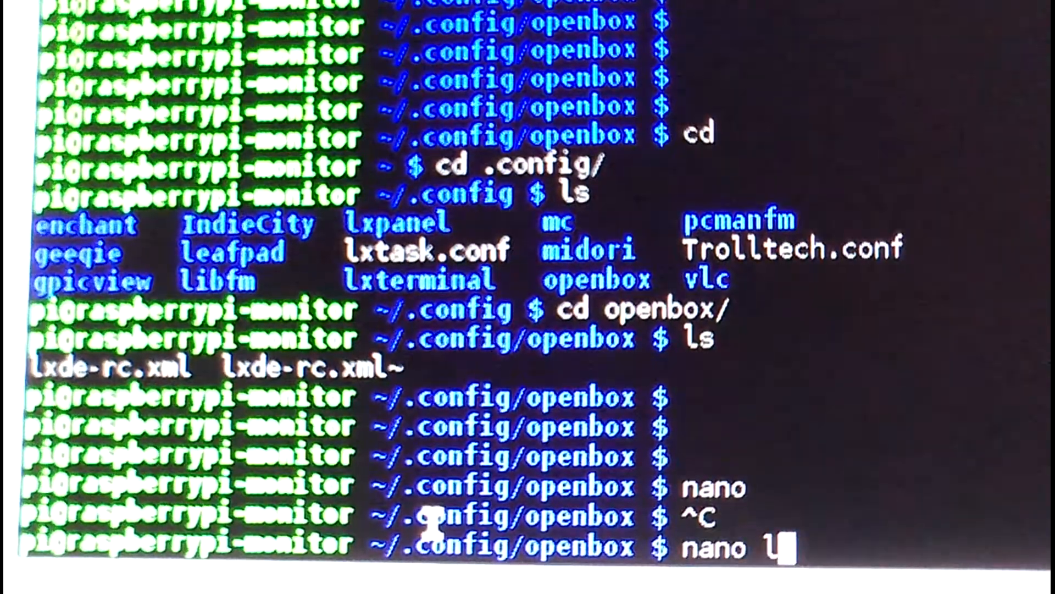
Edit lxde-rc.xml in nano and scroll down to the keyboard keybind section for XF86AudioRaiseVolume.
key(enter)
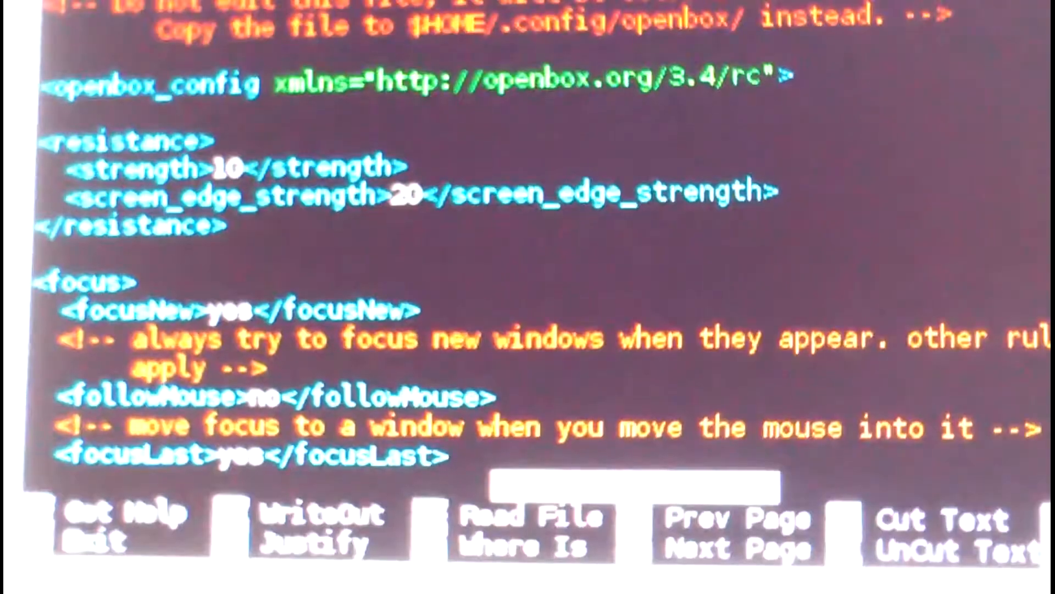
scroll(down, 3)
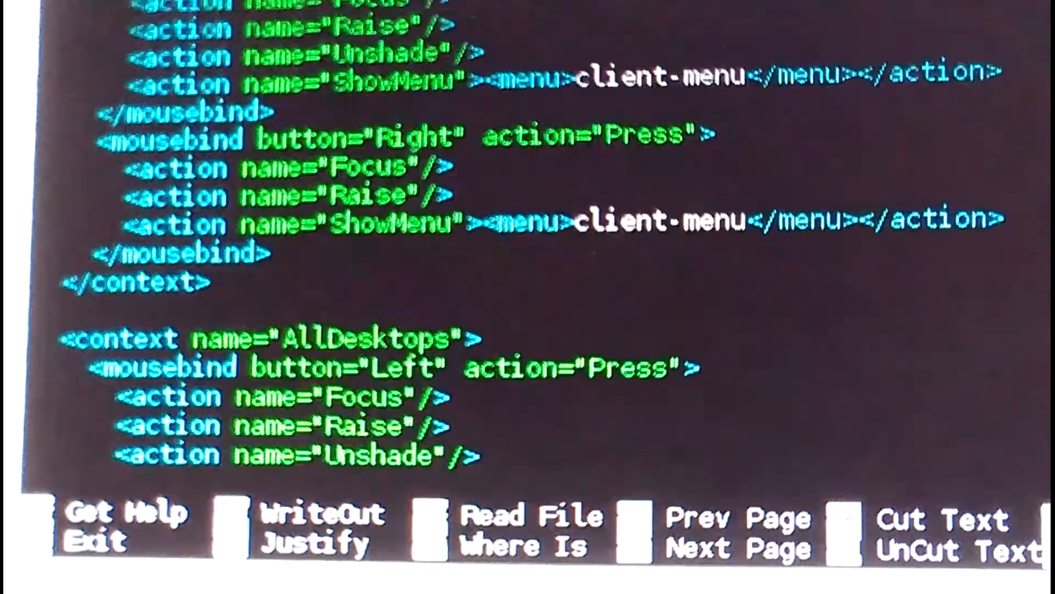
scroll(down, 3)
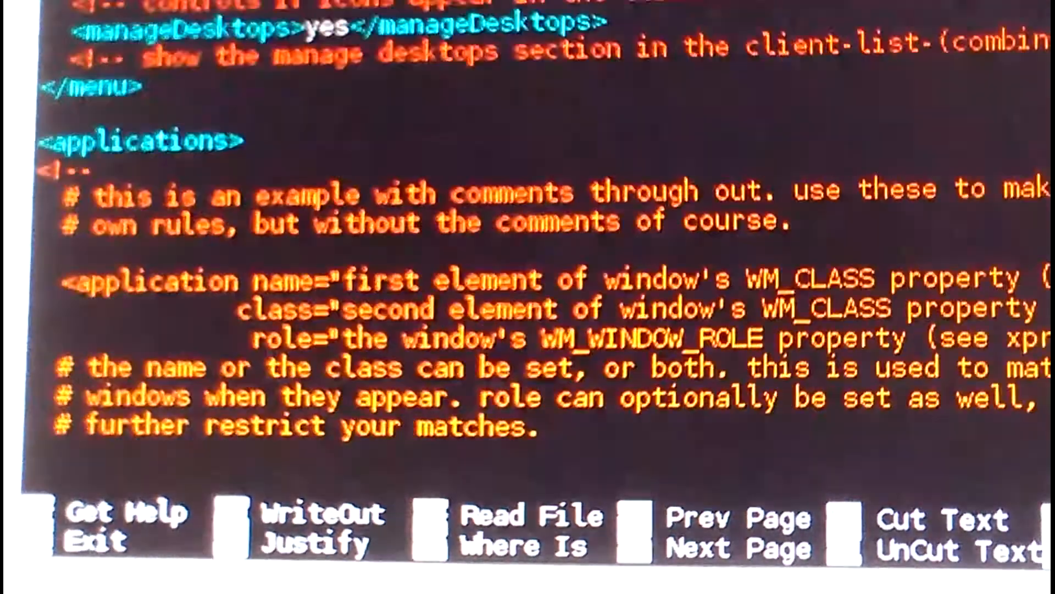
scroll(down, 3)
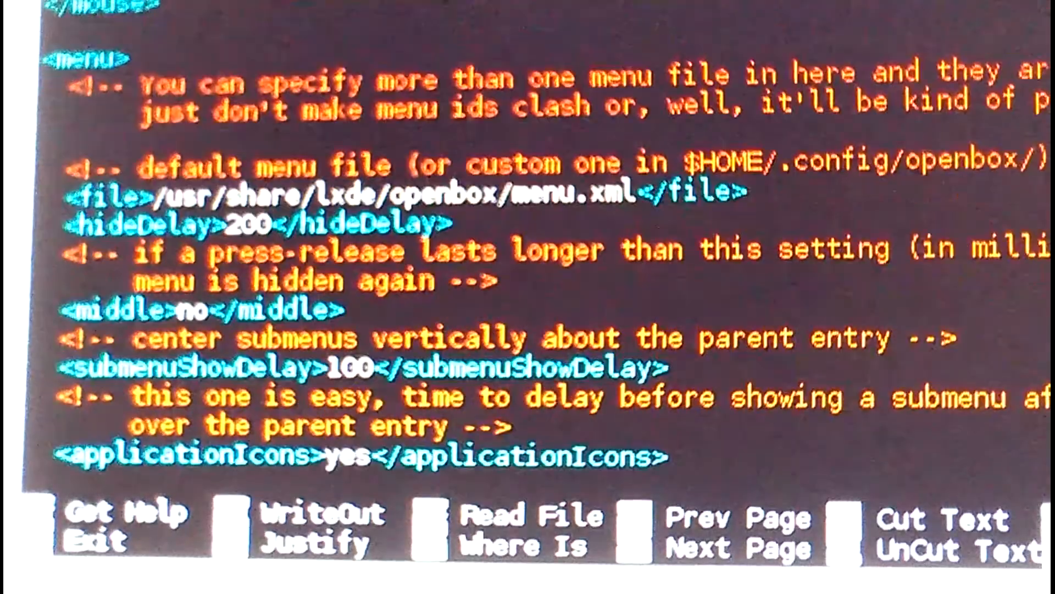
scroll(down, 3)
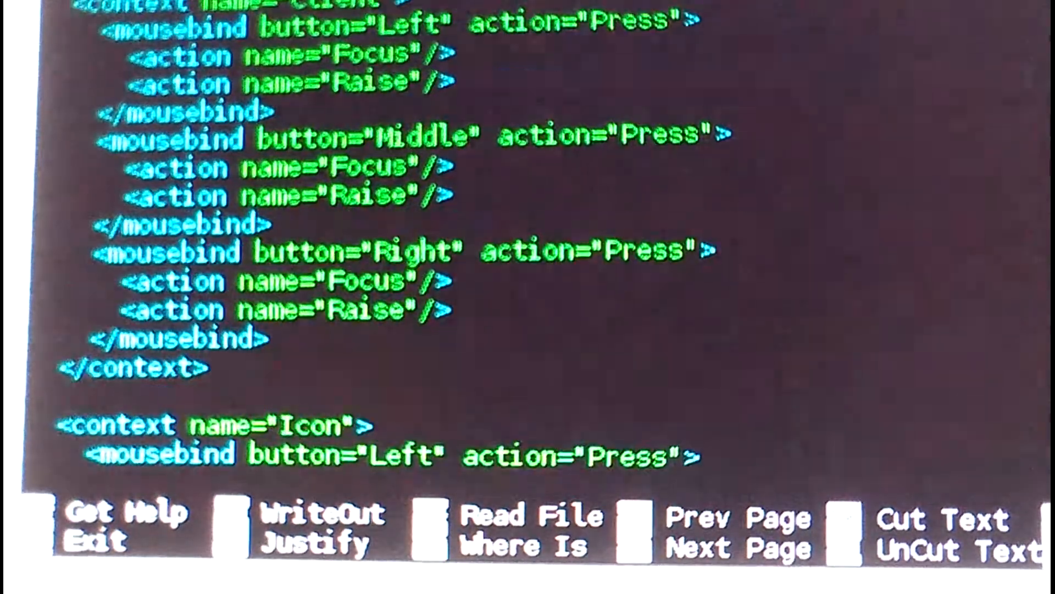
scroll(down, 3)
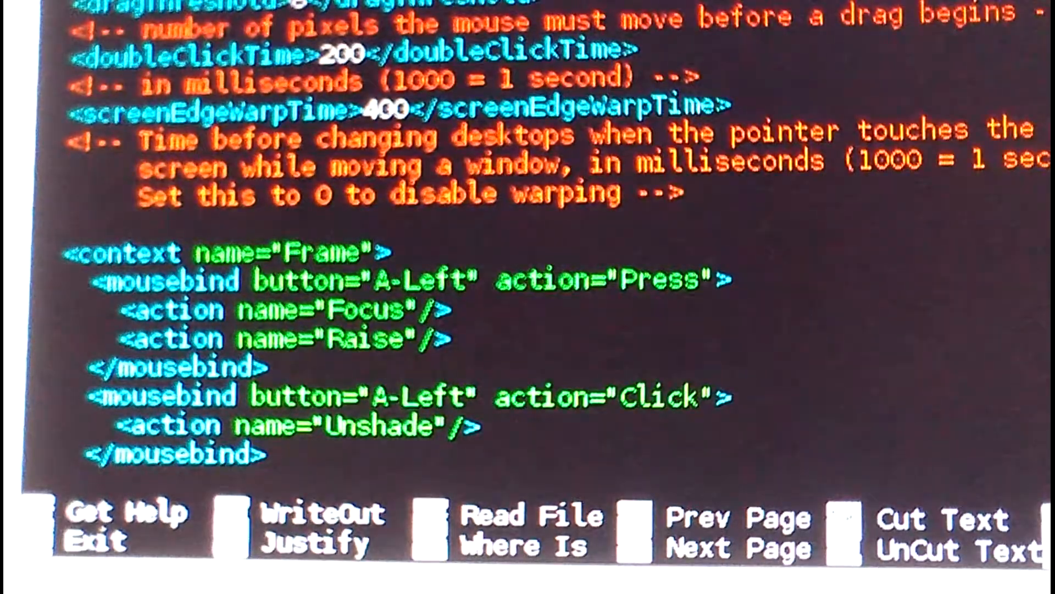
scroll(down, 3)
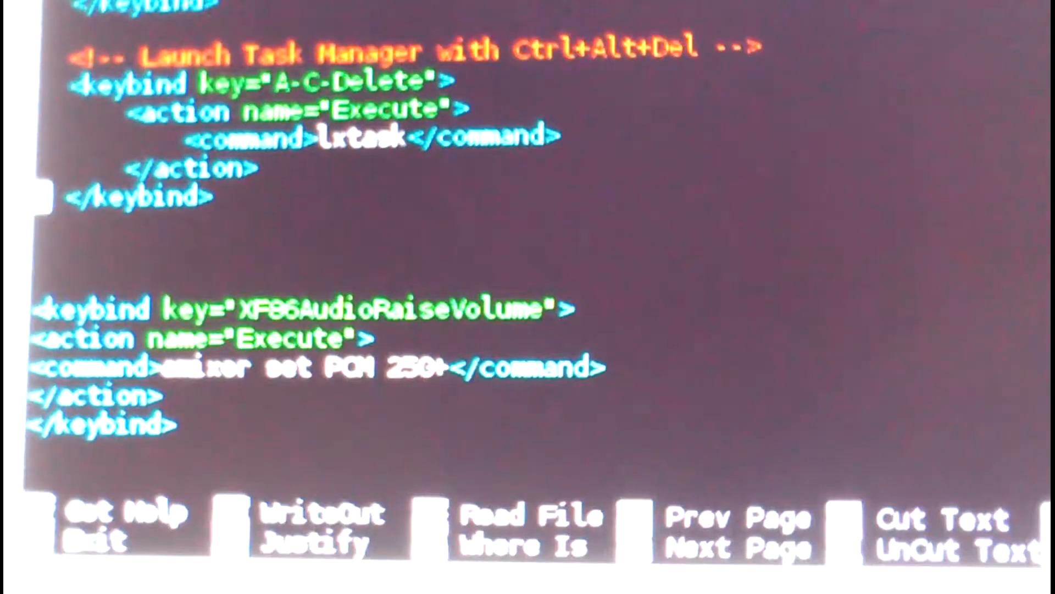
scroll(down, 3)
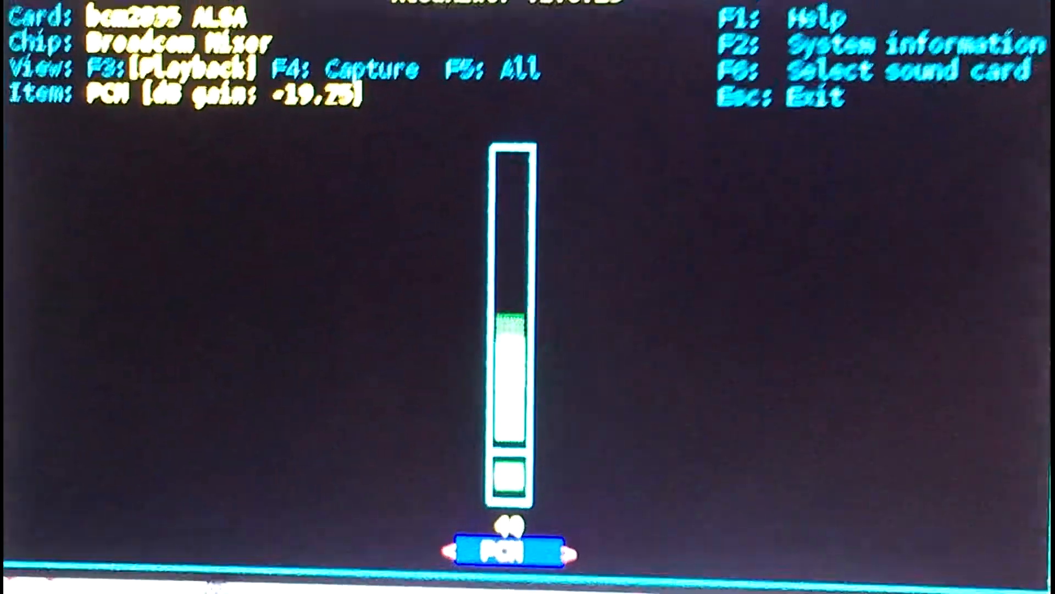
Recall the previous command to review lxde-rc.xml after leaving alsamixer.
key(up)
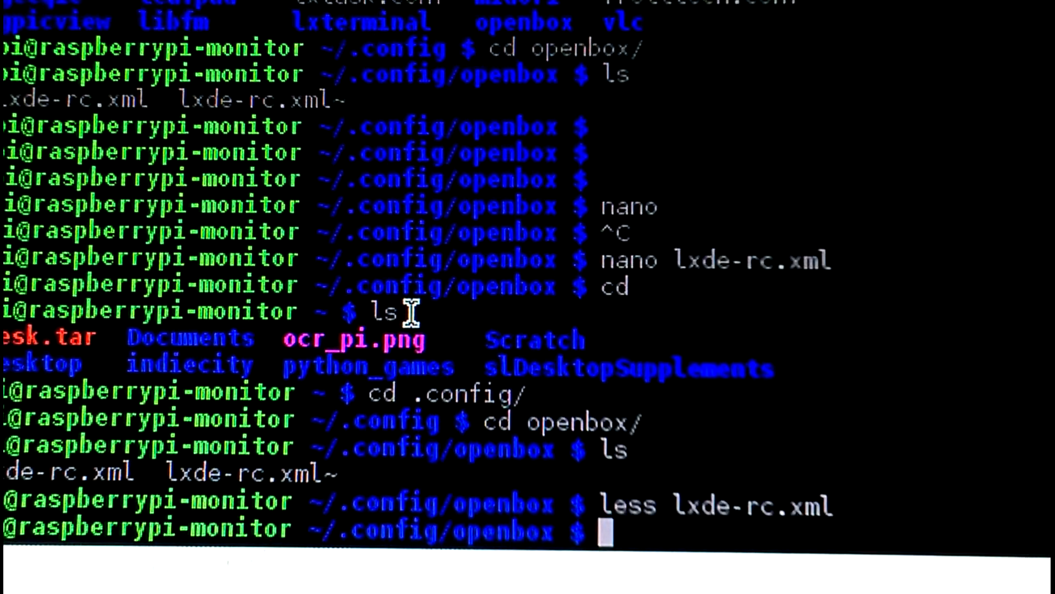
Reopen lxde-rc.xml and change the raise-volume command to 'amixer set PCM 2%+'.
text(nano)
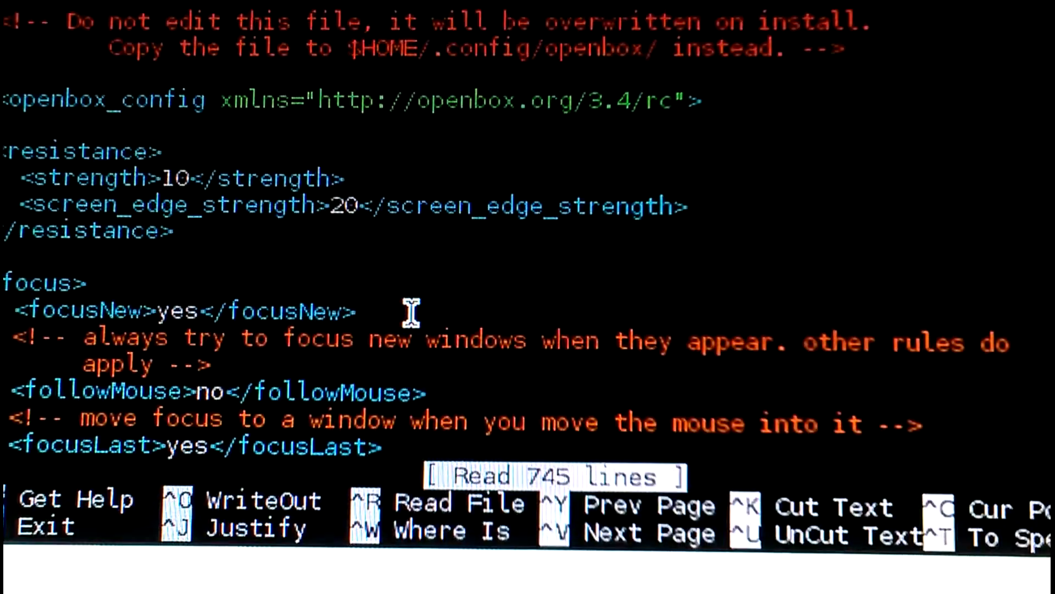
scroll(down, 3)
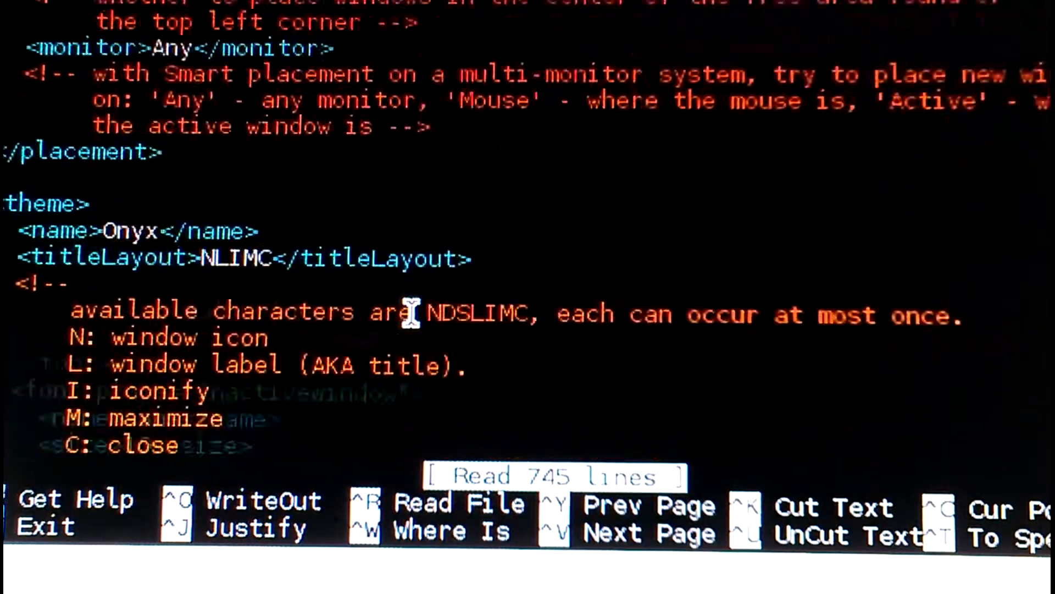
scroll(down, 3)
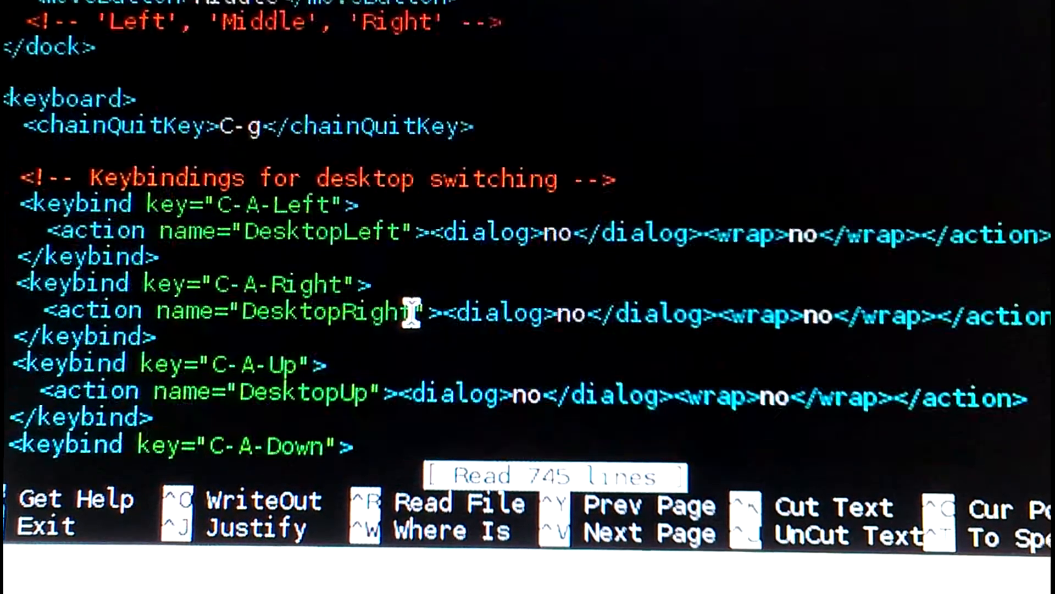
scroll(down, 3)
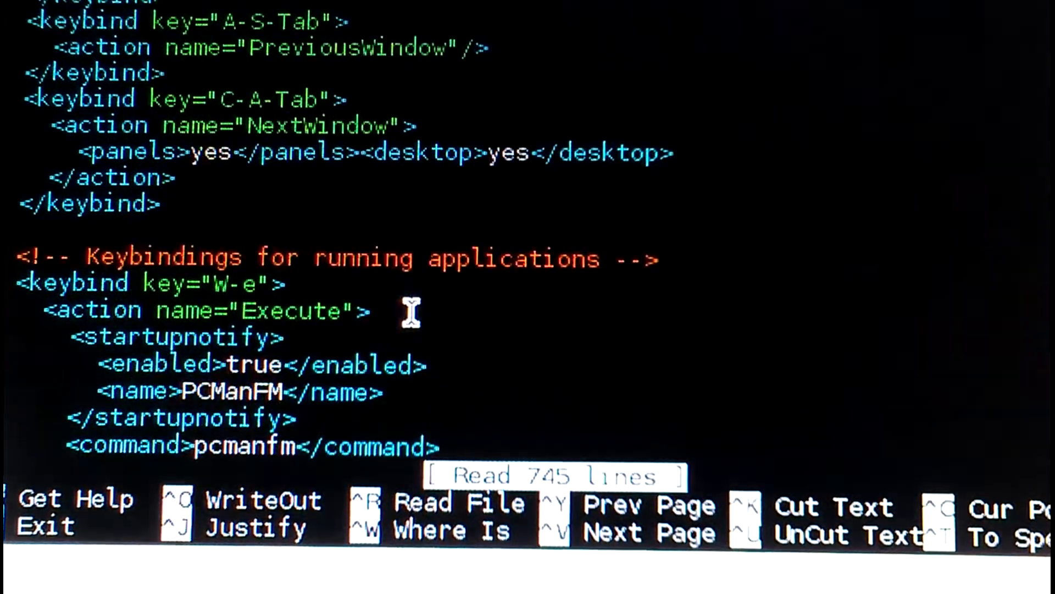
scroll(down, 3)
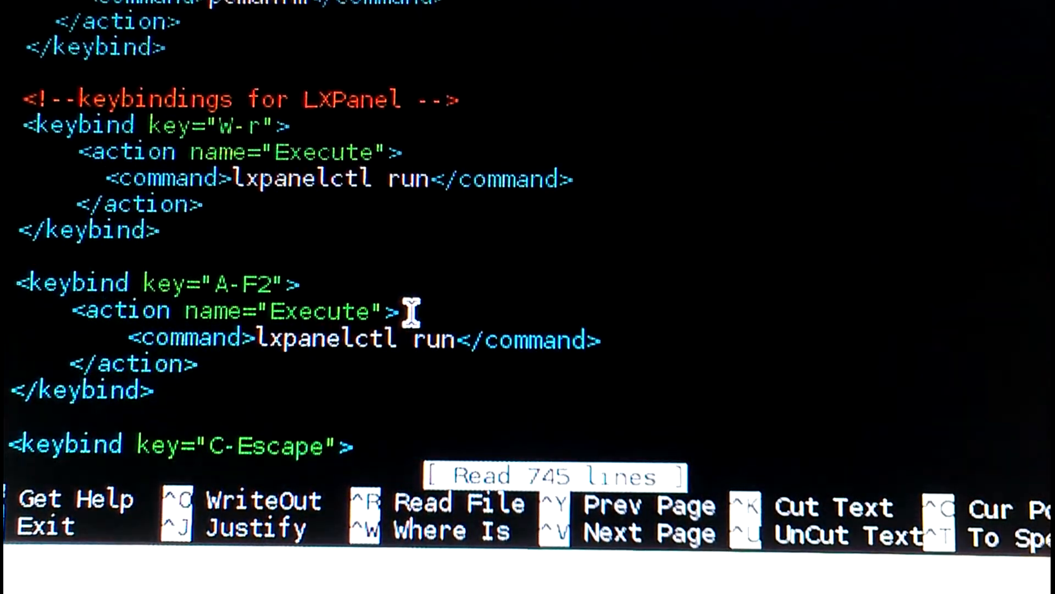
scroll(down, 3)
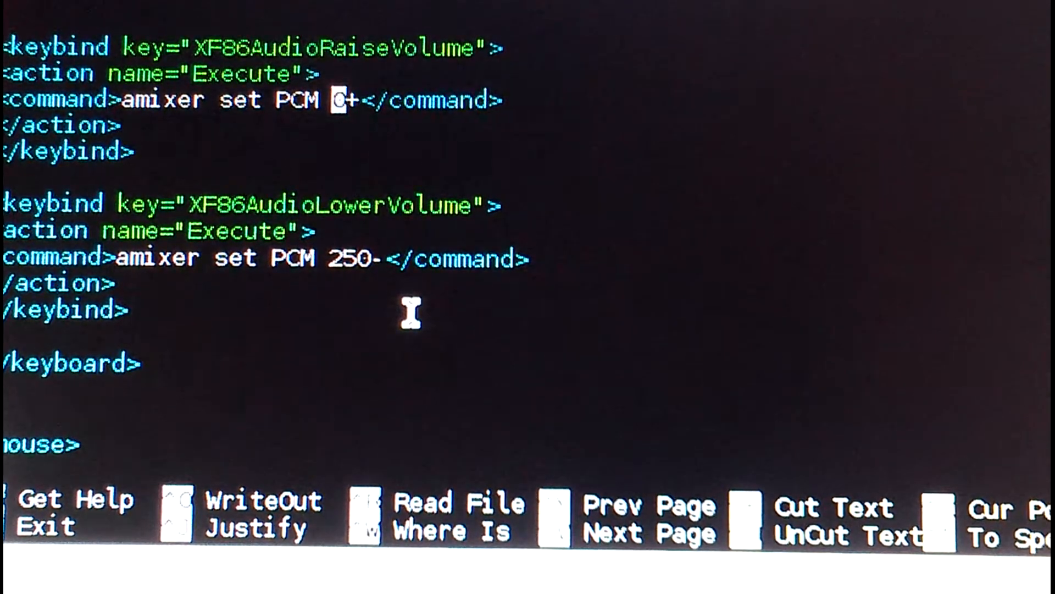
text(2)
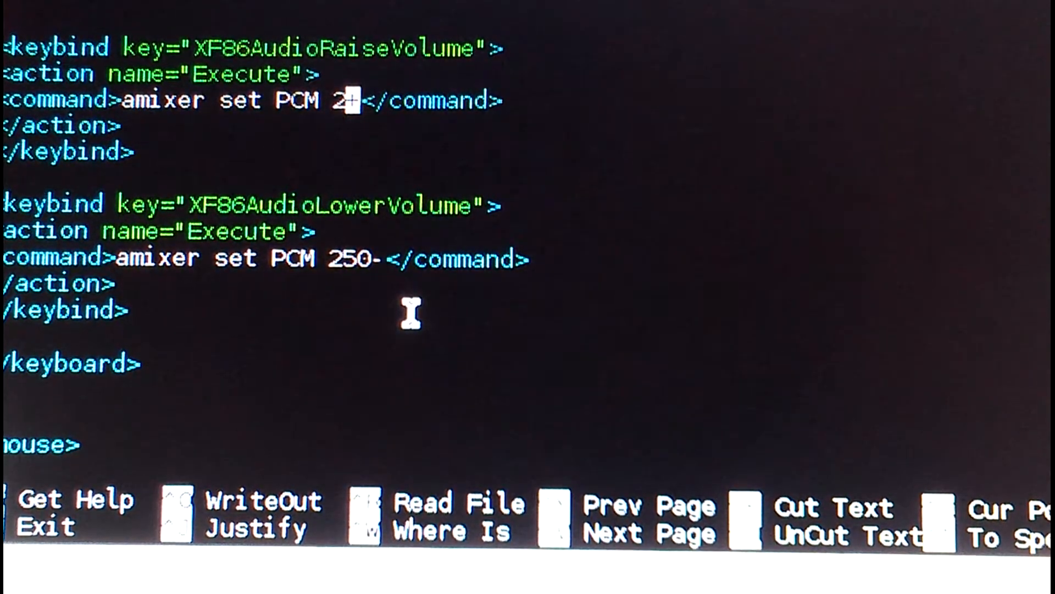
text(%)
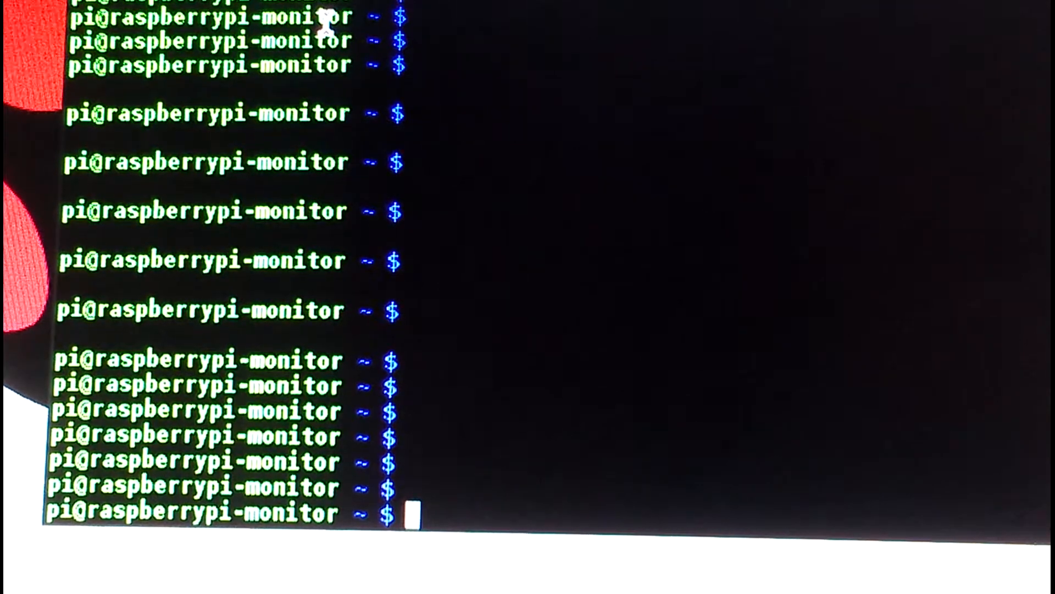
Run xev to watch KeyPress and KeyRelease events in the Event Tester window.
text(xev)
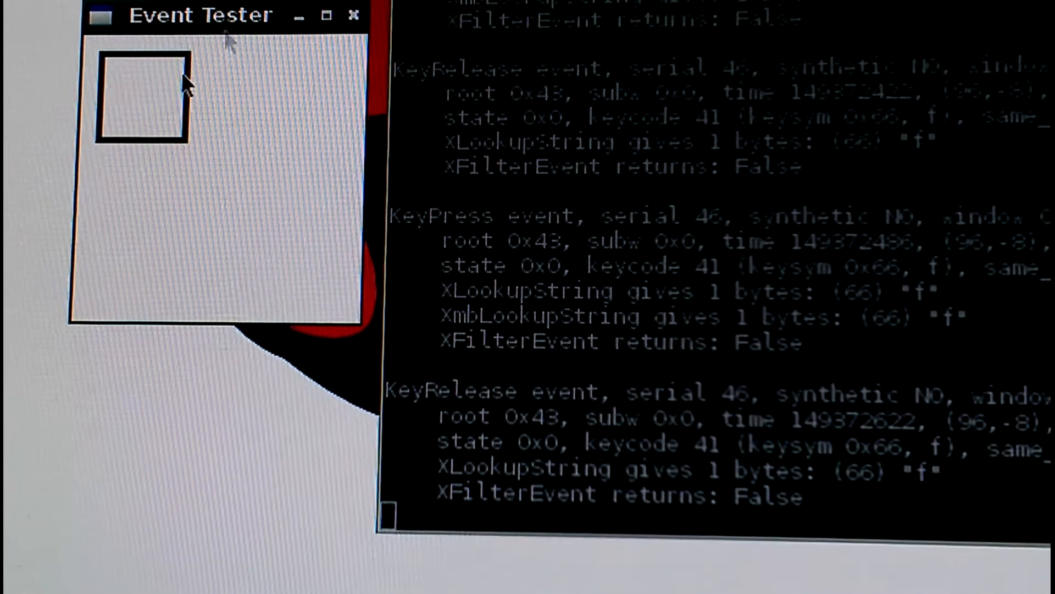
mouse_move(191, 108)
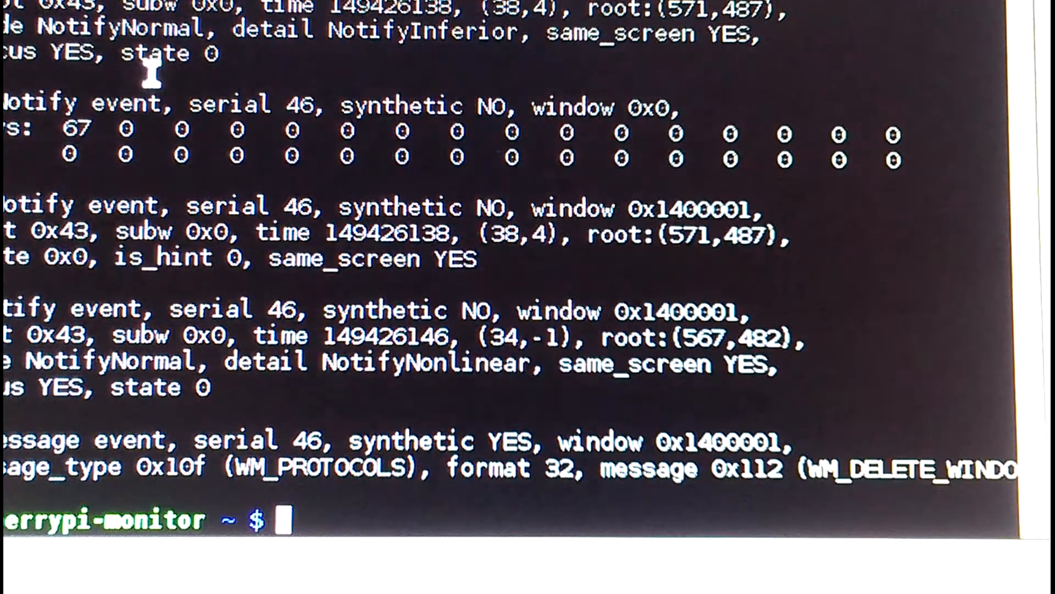
Return to ~/.config/openbox and run xev a second time to recheck key events.
text(cd .config/)
text(cd openbox/)
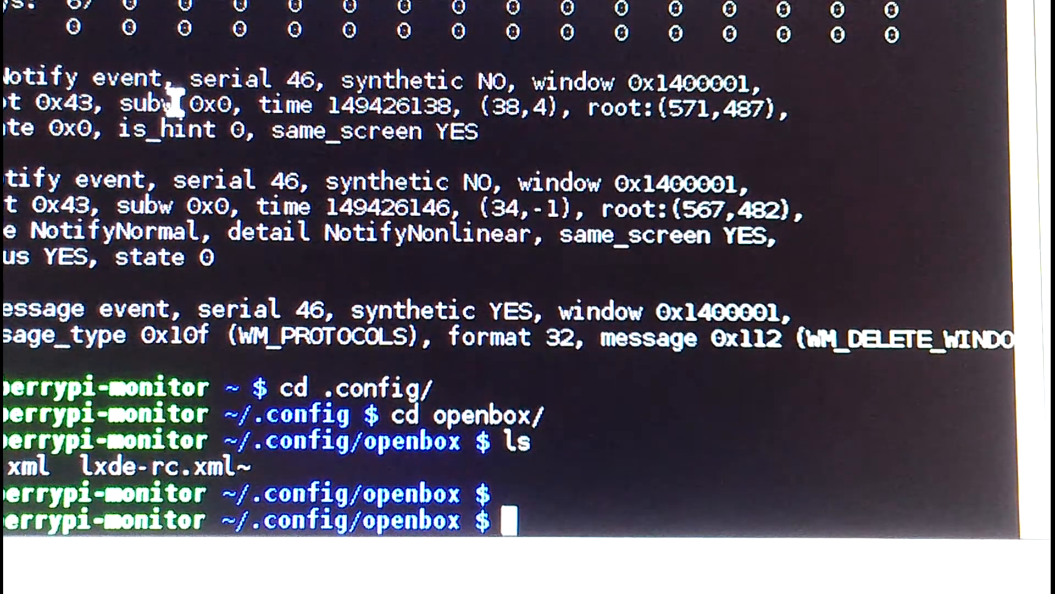
text(x)
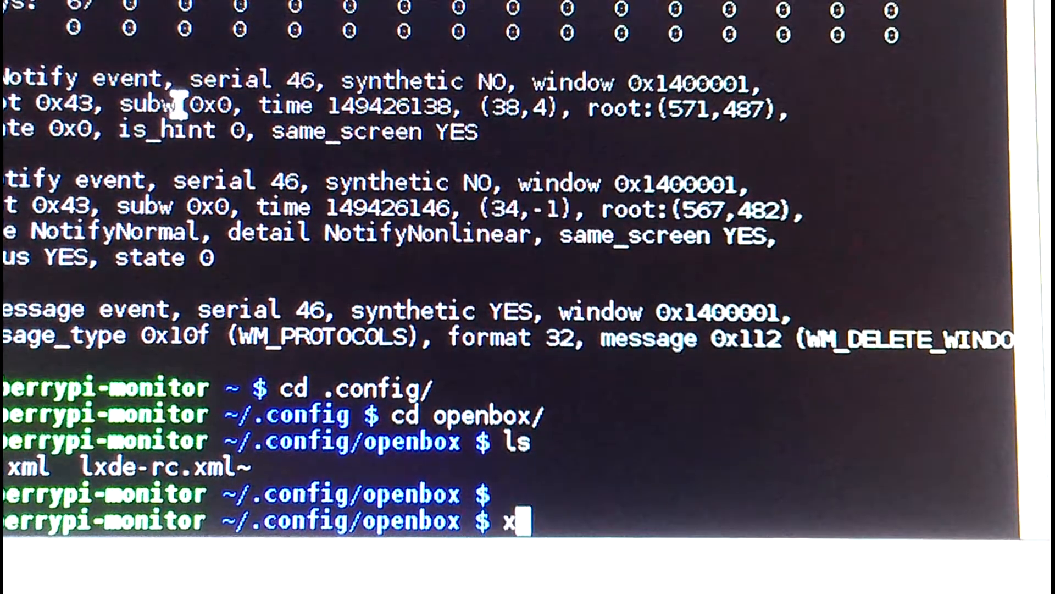
text(ev)
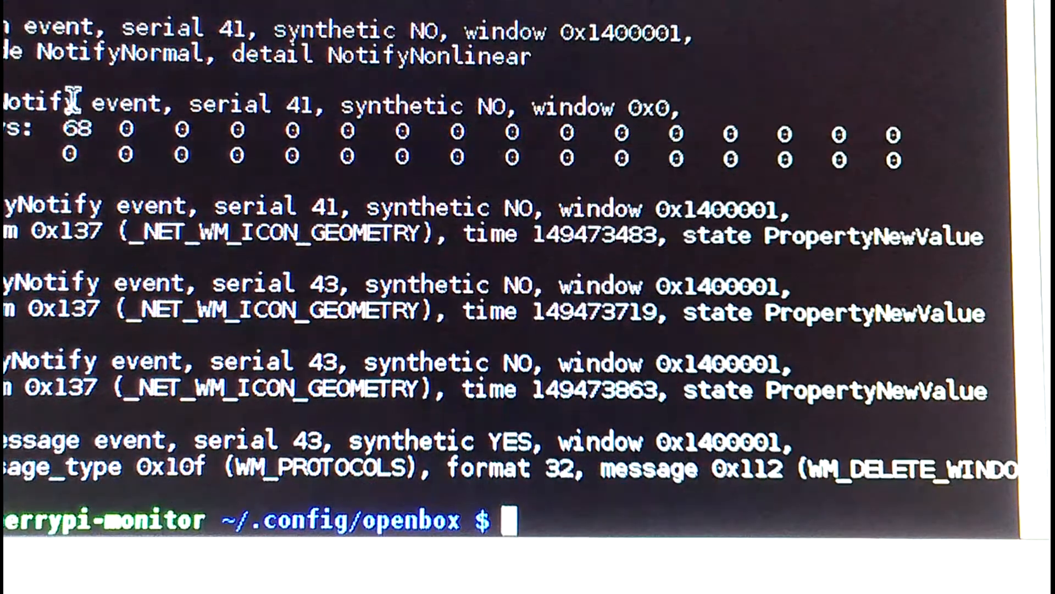
mouse_move(503, 291)
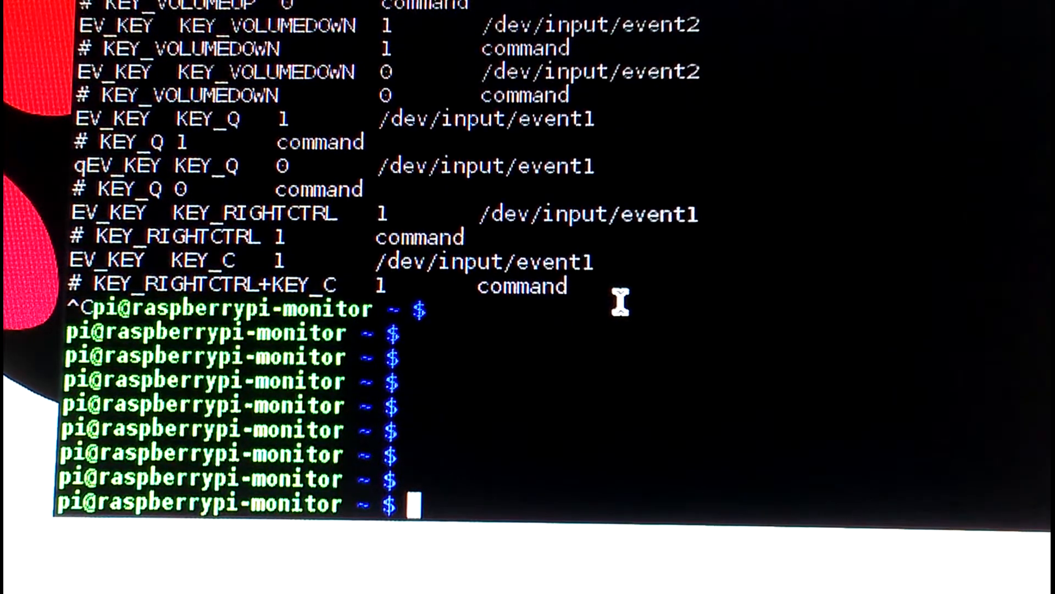
Run 'thd --dump /dev/input/*' and watch for KEY_VOLUMEUP and KEY_VOLUMEDOWN events.
text(thd --)
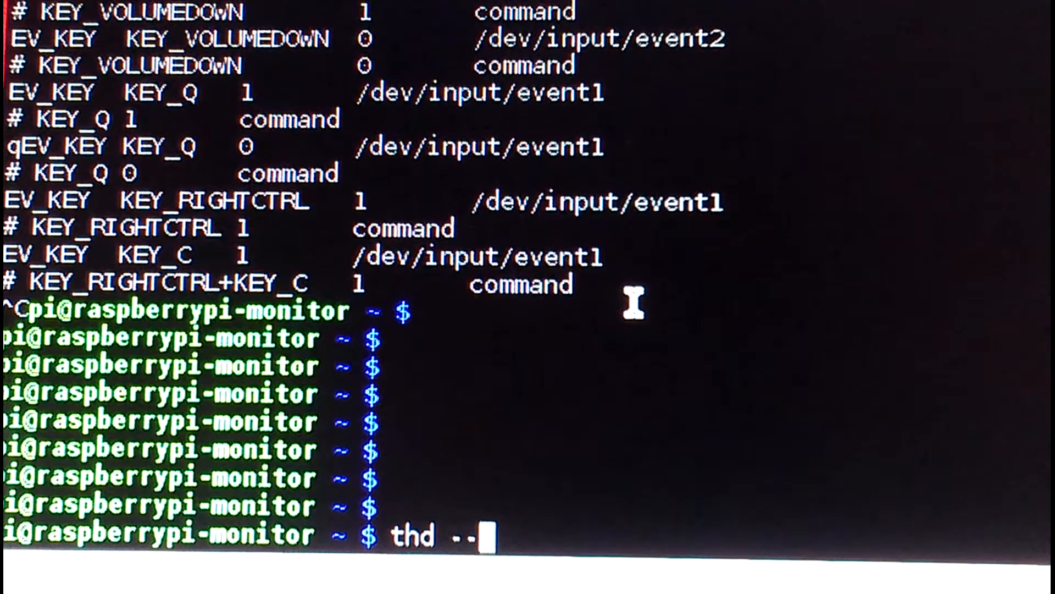
text(dump)
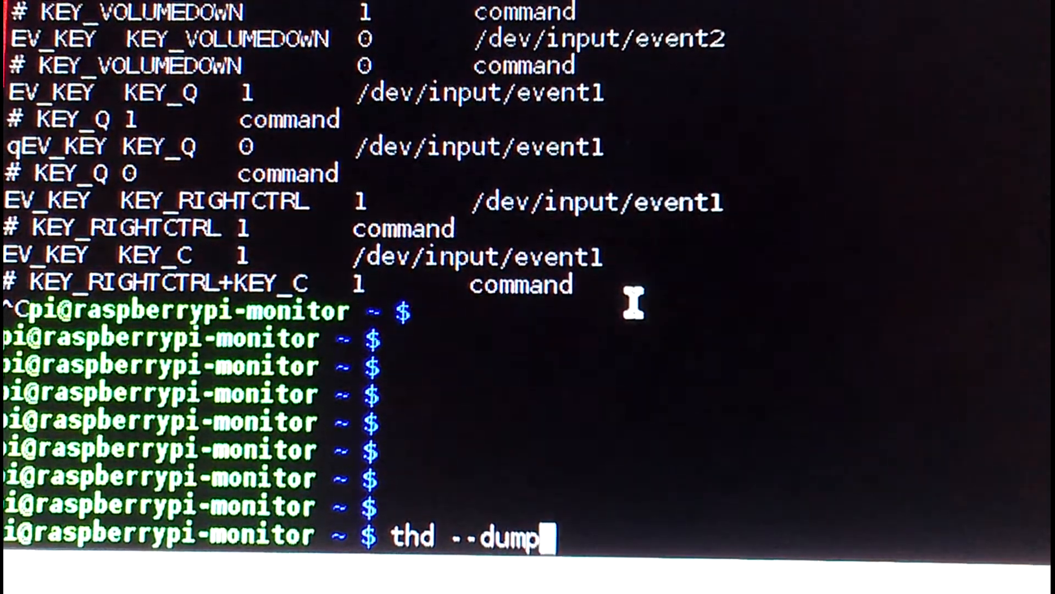
text(/)
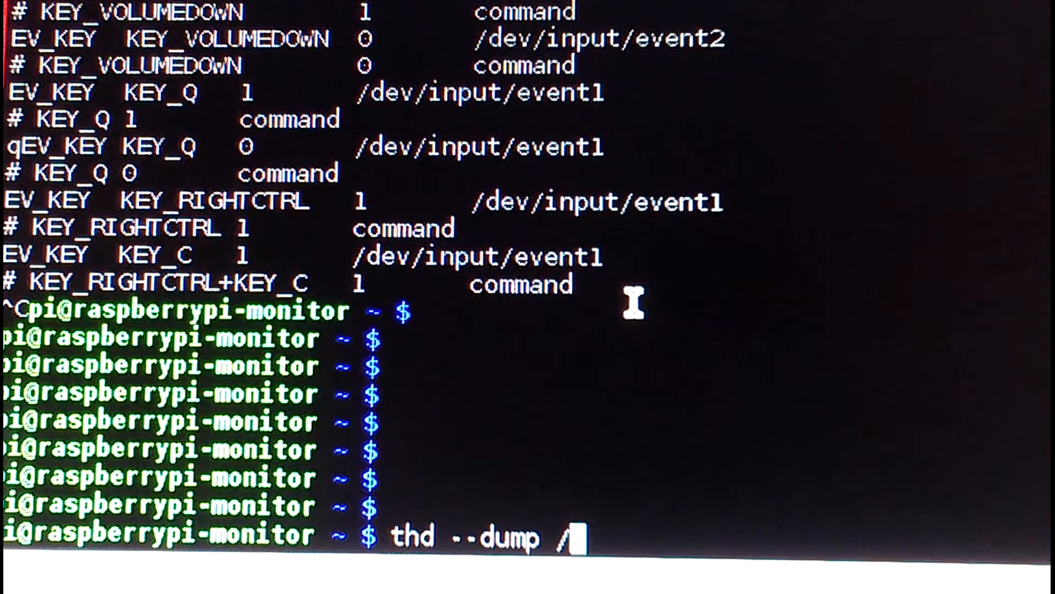
text(dev/input)
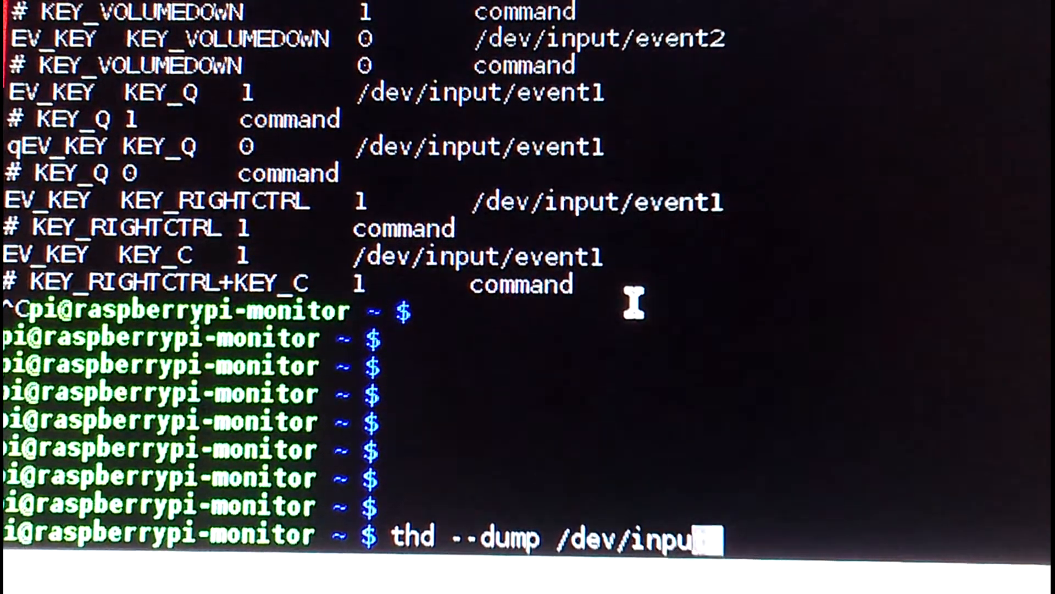
text(t/*)
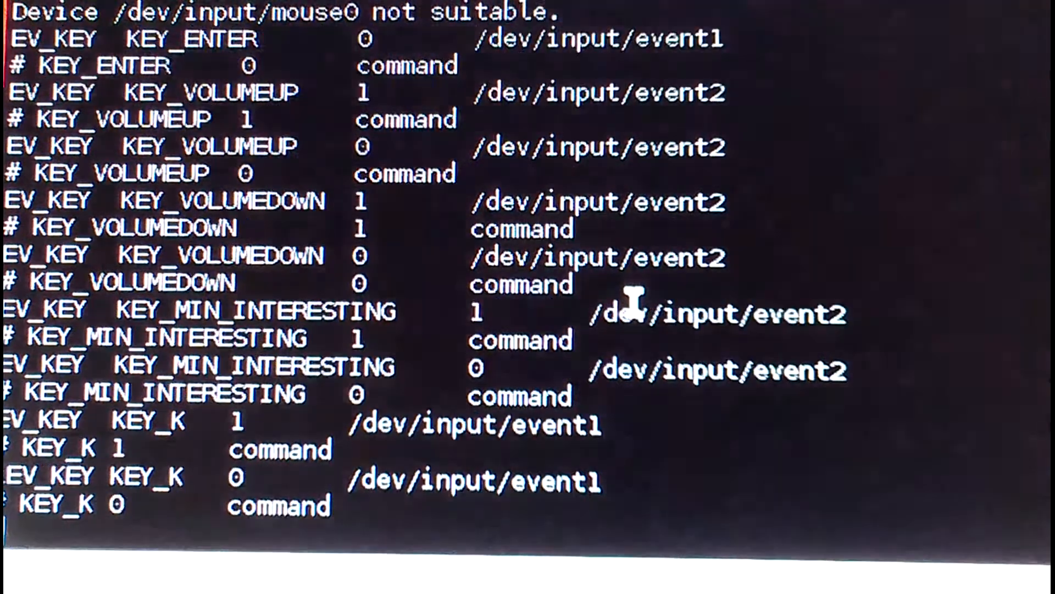
scroll(down, 3)
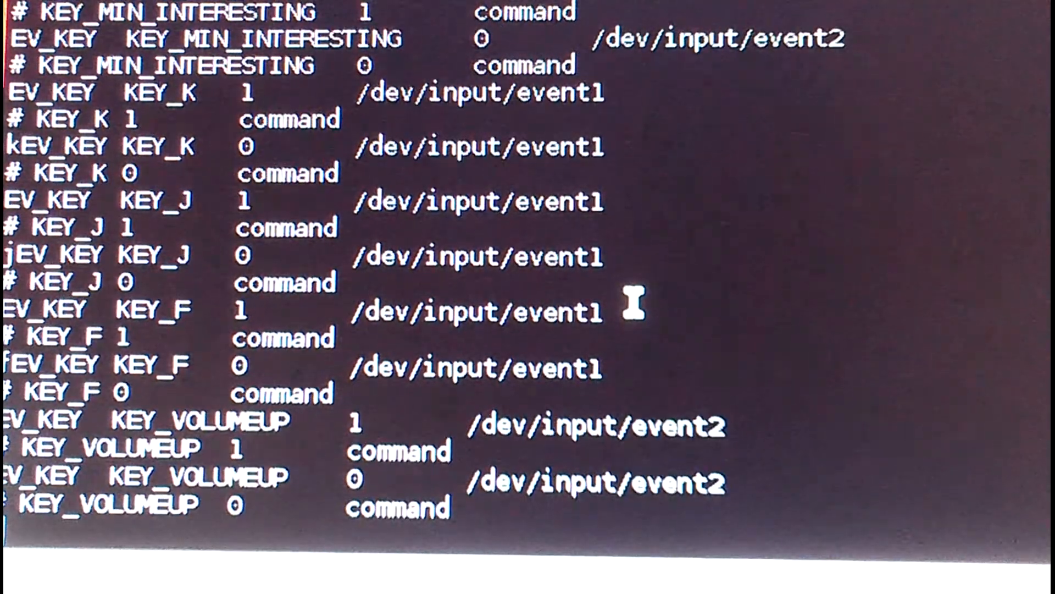
scroll(down, 3)
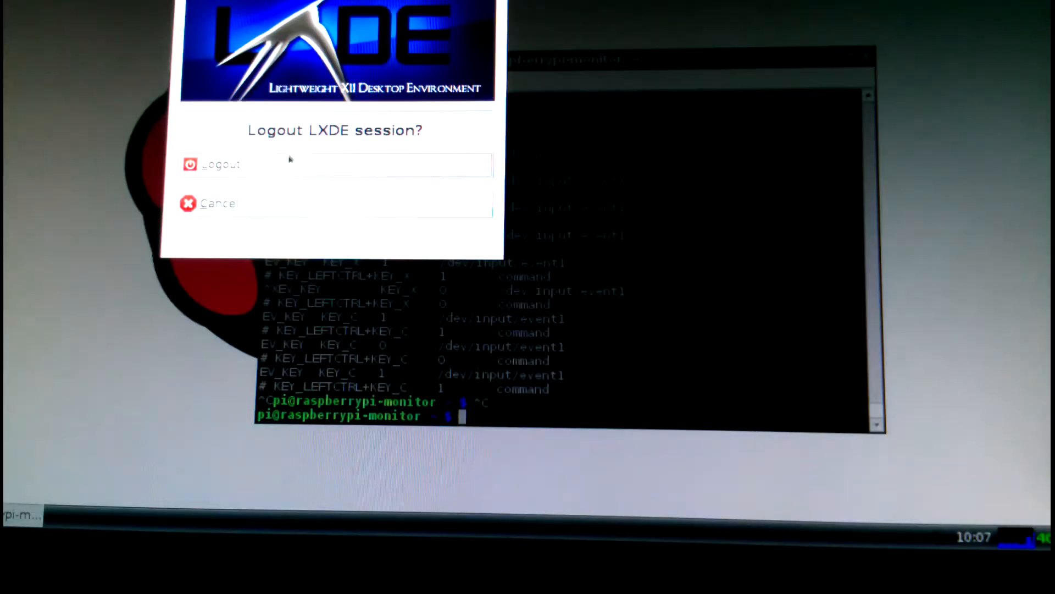
Confirm Logout to end the LXDE session and drop to the text console.
click(218, 164)
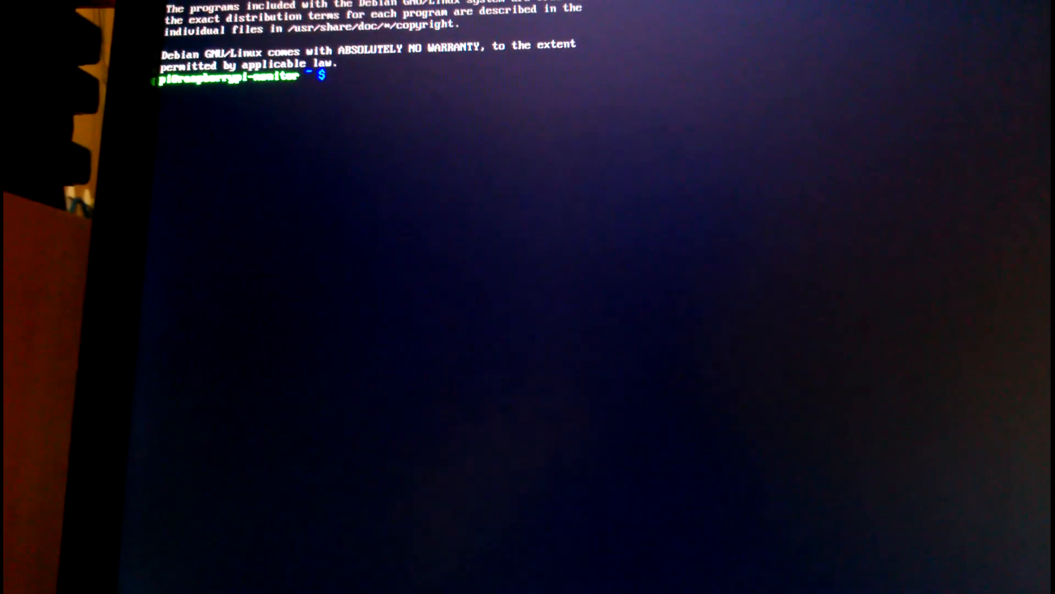
Run 'startx & exit' at the console to bring the LXDE desktop back up.
text(startx)
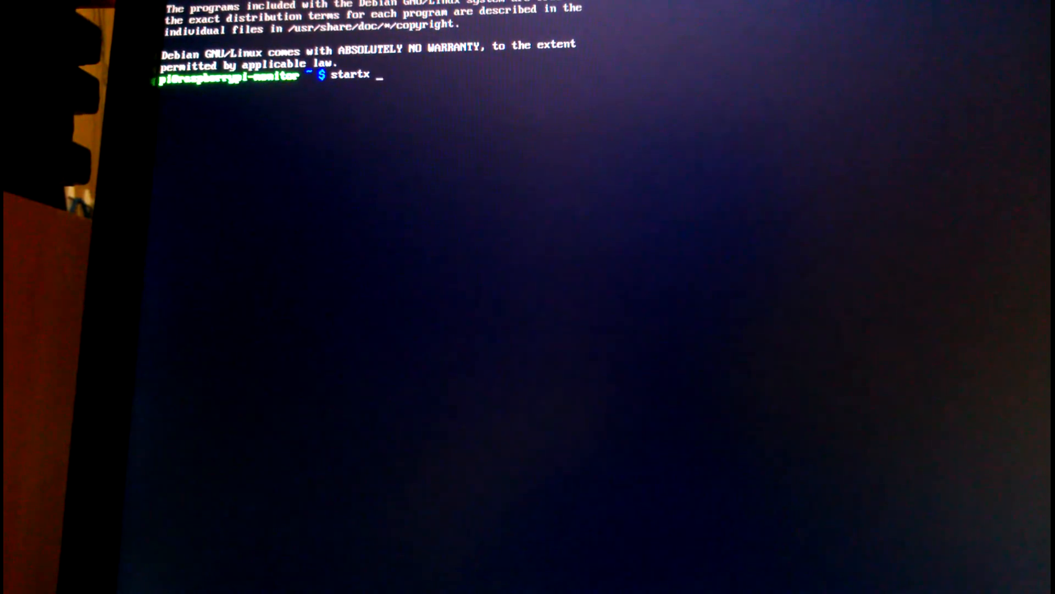
text(& ext)
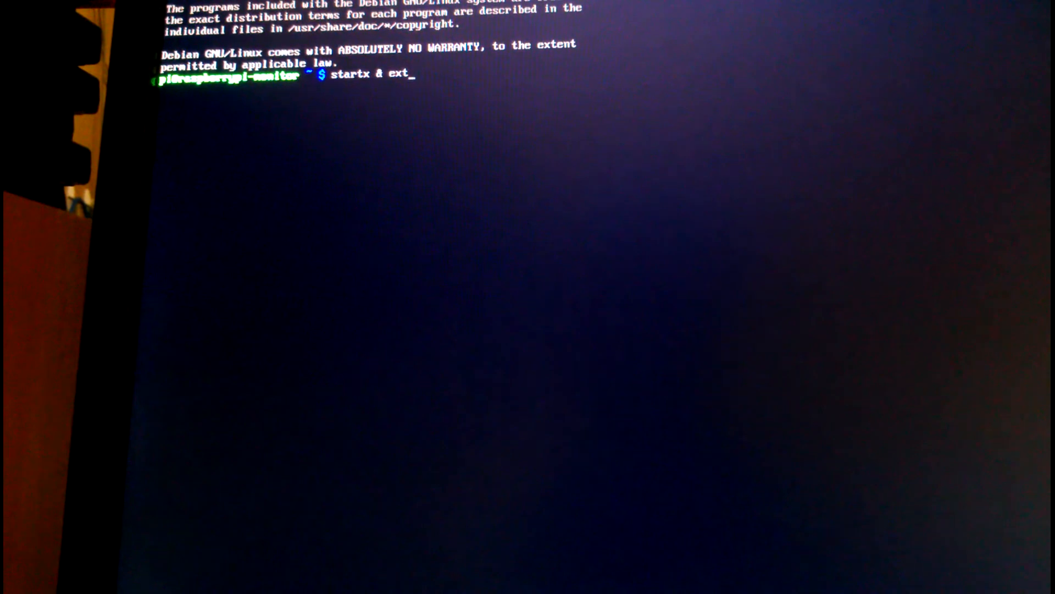
text(i)
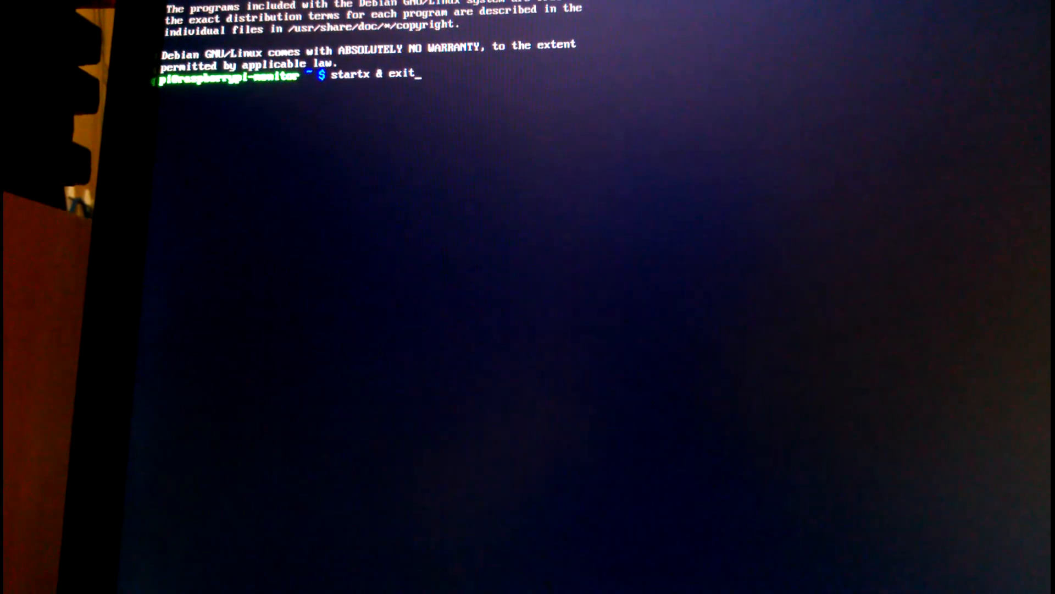
key(Return)
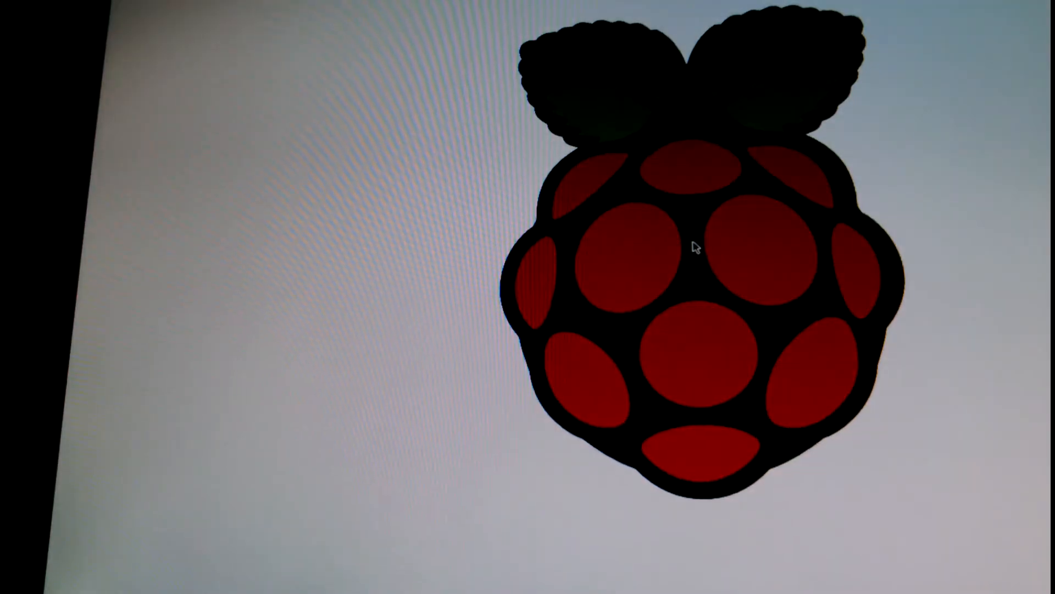